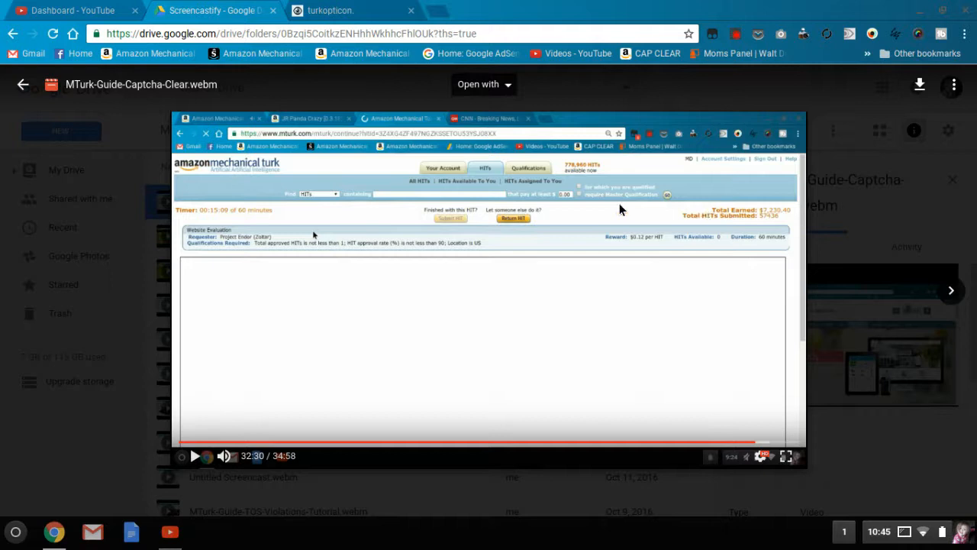
{"action": "mouse_move", "coordinate": [696, 390]}
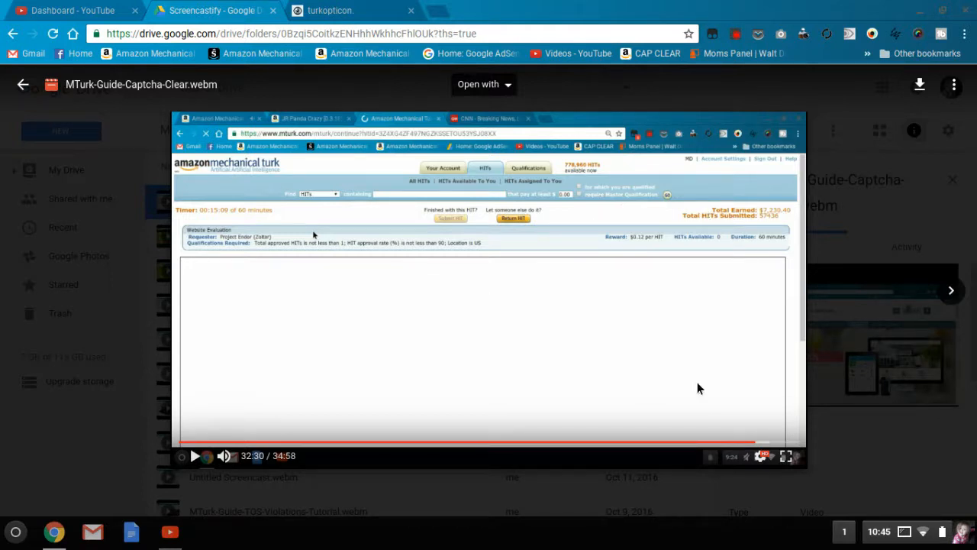
- Enlarge the screencast to full screen and start playback around 32:30
{"action": "left_click", "coordinate": [784, 455]}
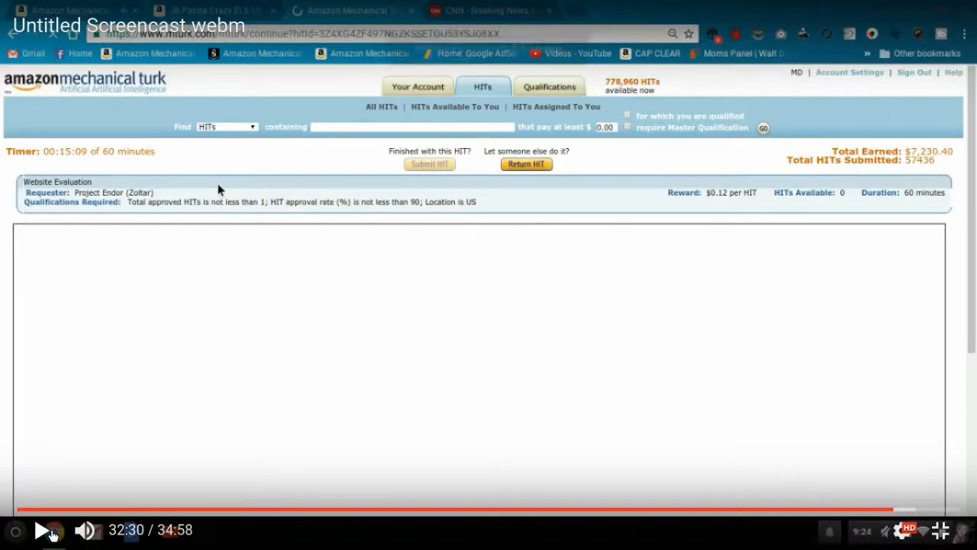
{"action": "left_click", "coordinate": [49, 529]}
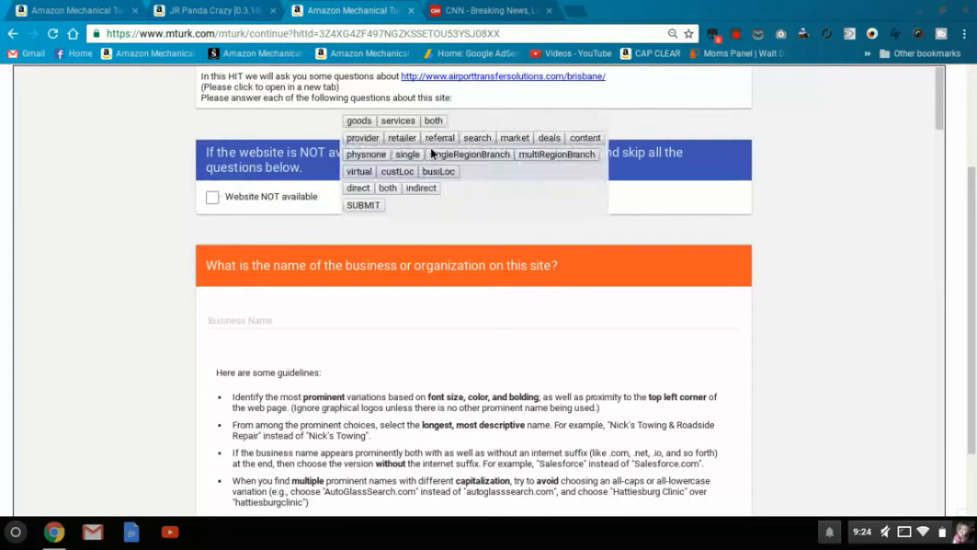
- Follow the HIT's site link and switch to the Brisbane airport transfers tab
{"action": "left_click", "coordinate": [503, 76]}
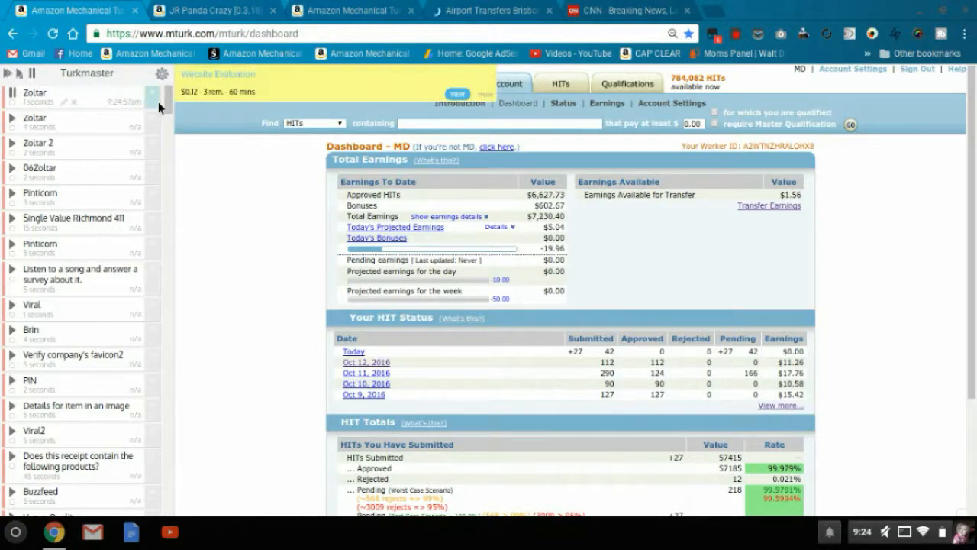
{"action": "left_click", "coordinate": [488, 9]}
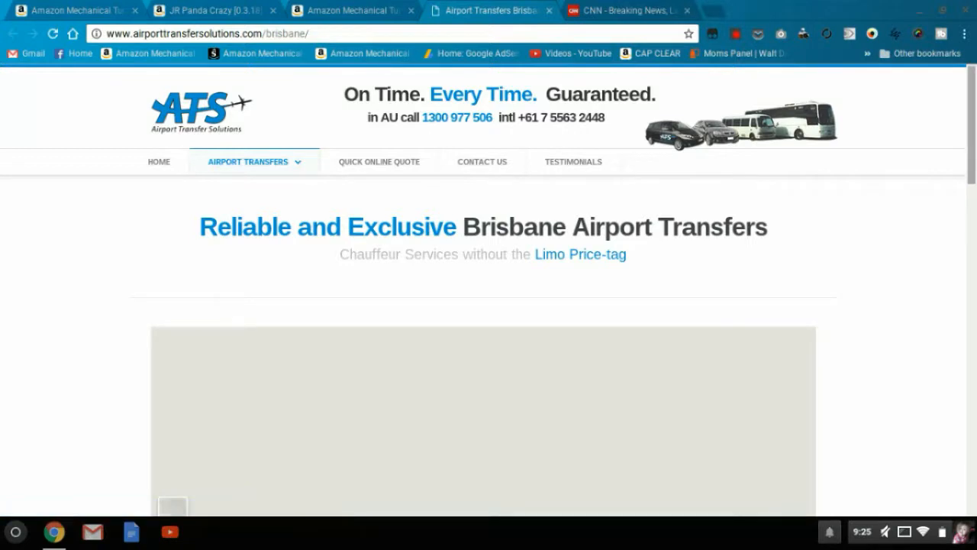
- Scroll to the site footer to read the company name in the copyright line, then back up
{"action": "scroll", "scroll_direction": "down", "scroll_amount": 3}
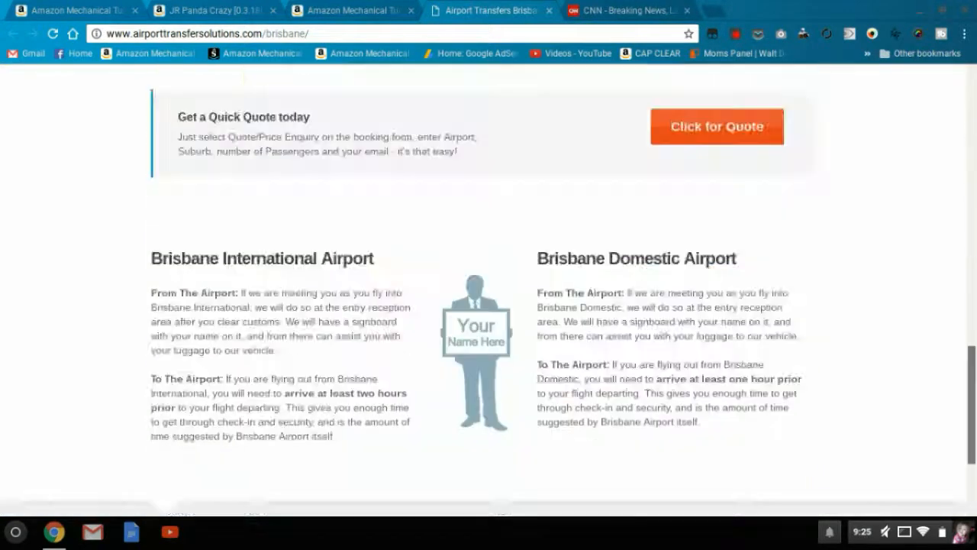
{"action": "scroll", "scroll_direction": "down", "scroll_amount": 3}
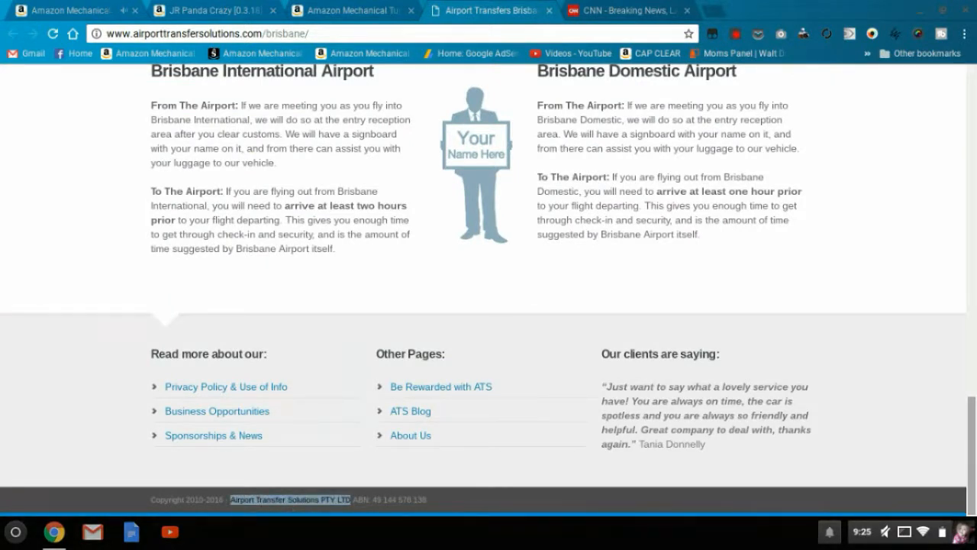
{"action": "scroll", "scroll_direction": "up", "scroll_amount": 3}
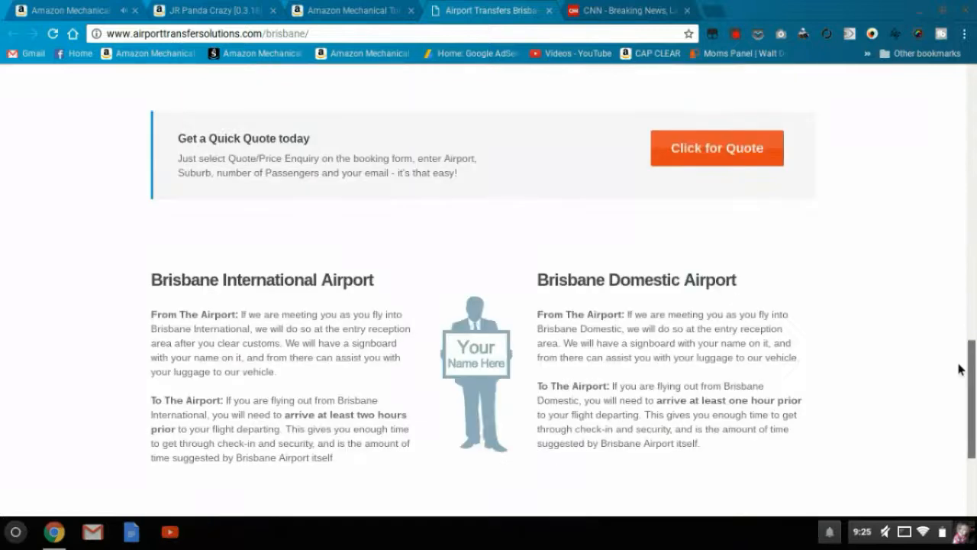
{"action": "scroll", "scroll_direction": "up", "scroll_amount": 3}
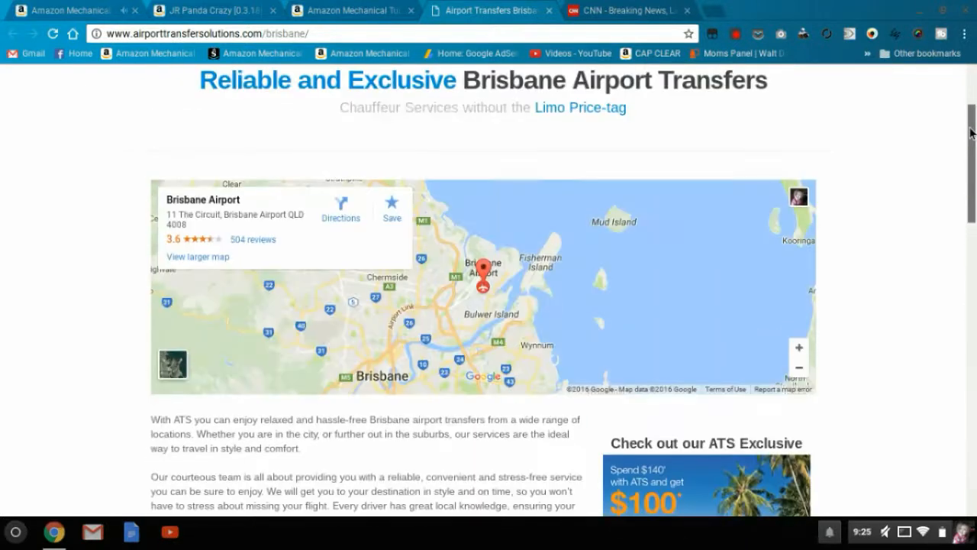
{"action": "scroll", "scroll_direction": "down", "scroll_amount": 3}
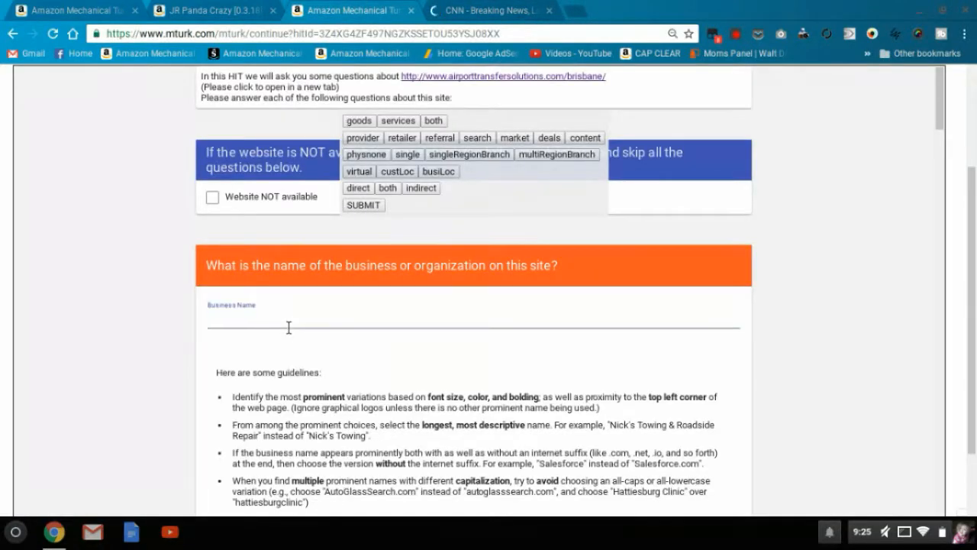
- Enter 'Airport Transfer Solutions PTY LTD' as Business Name and mark a site category
{"action": "type", "text": "Airport Transfer Solutions PTY LTD"}
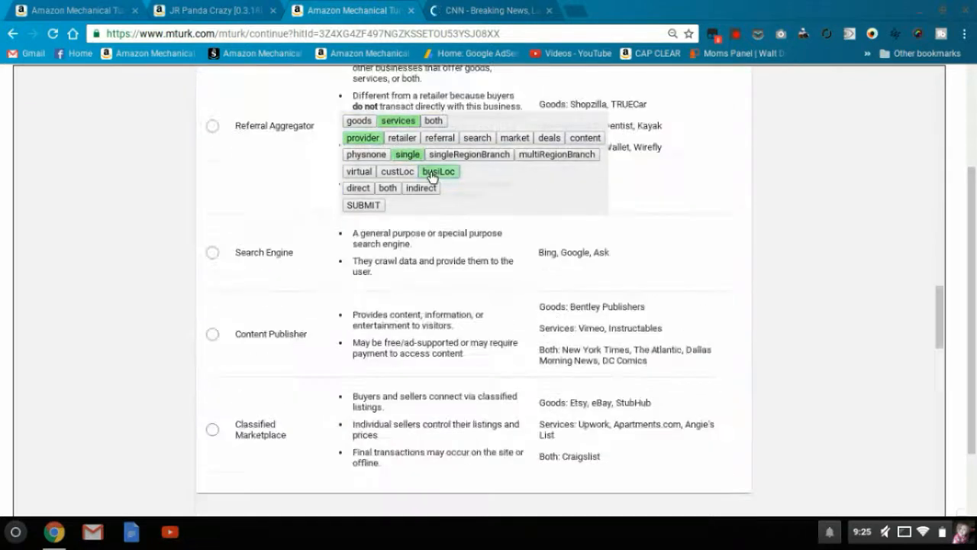
{"action": "left_click", "coordinate": [363, 205]}
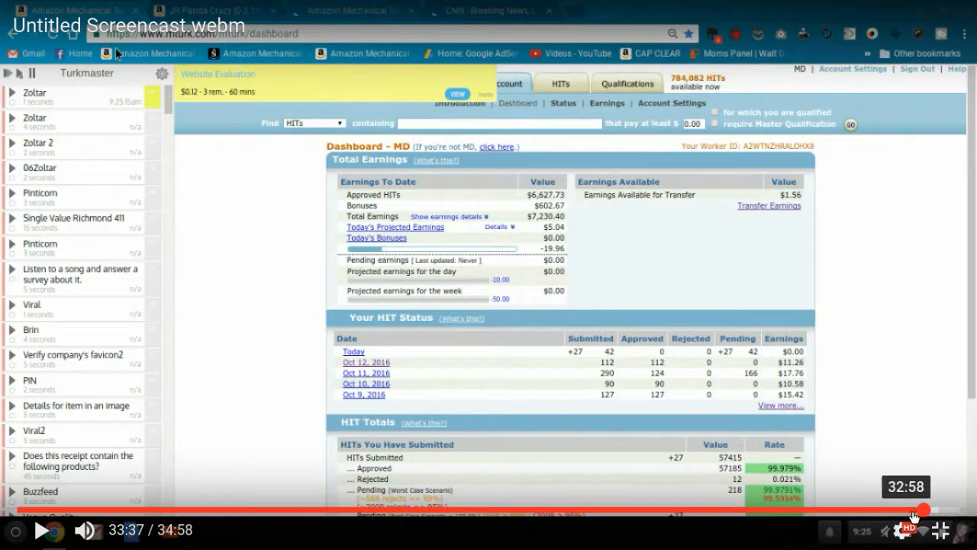
- Jump the recording back to the site visit near 32:58 and resume watching it
{"action": "left_click", "coordinate": [489, 10]}
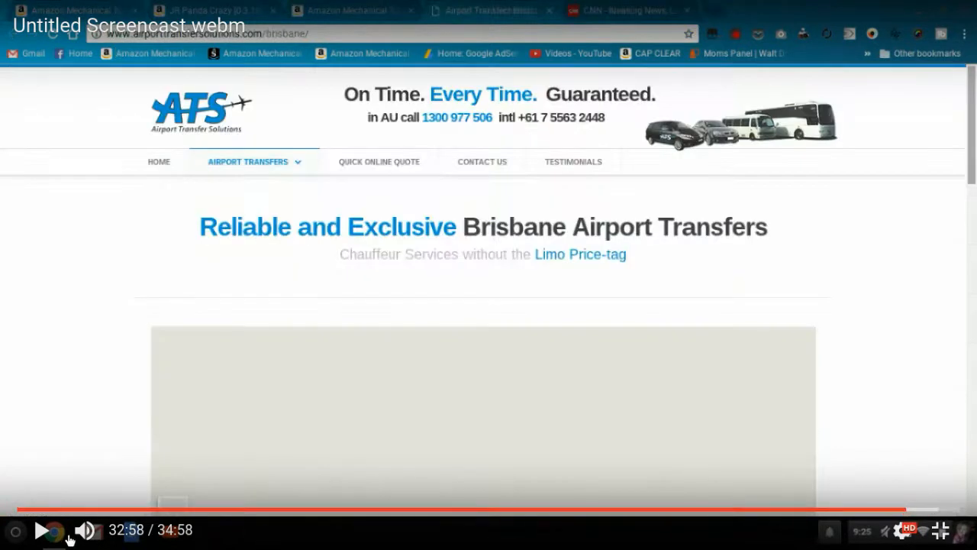
{"action": "left_click", "coordinate": [37, 529]}
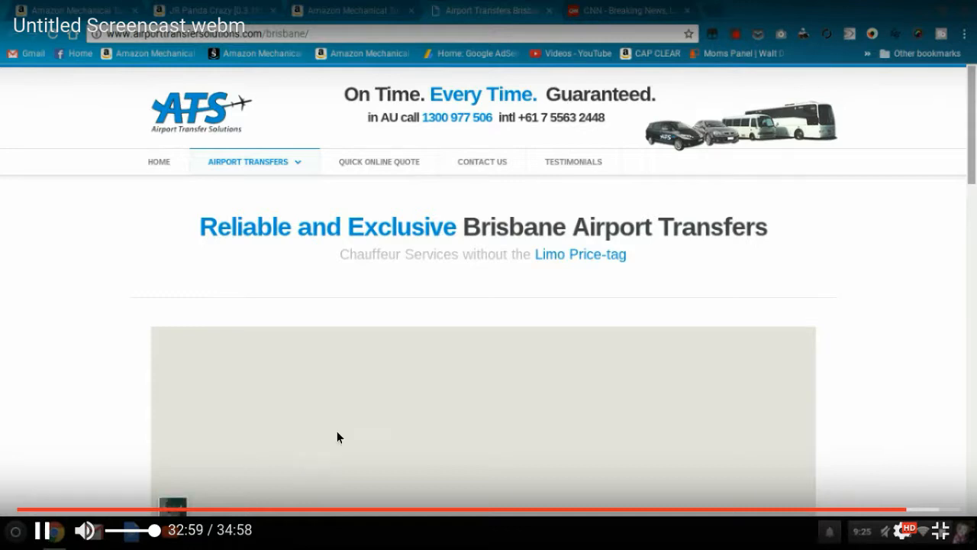
{"action": "scroll", "scroll_direction": "down", "scroll_amount": 3}
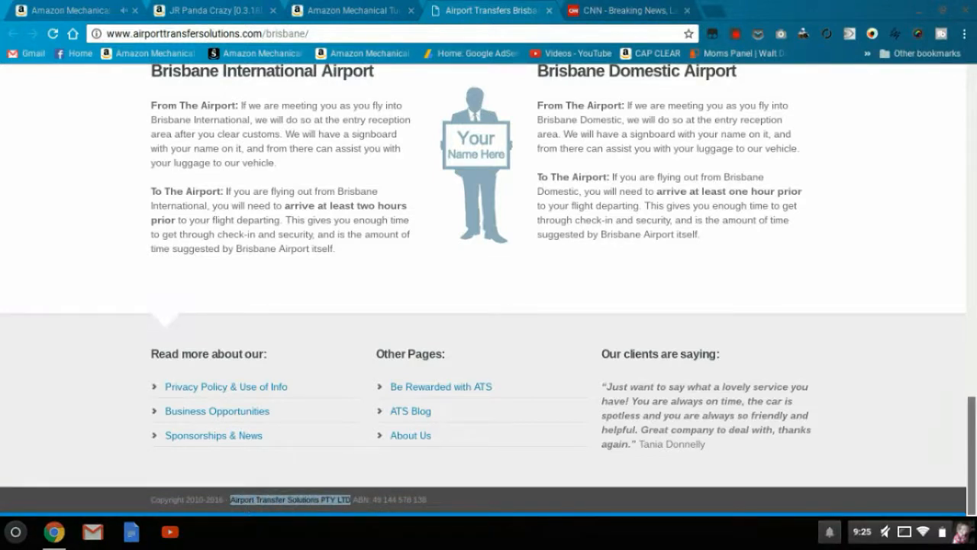
{"action": "scroll", "scroll_direction": "up", "scroll_amount": 3}
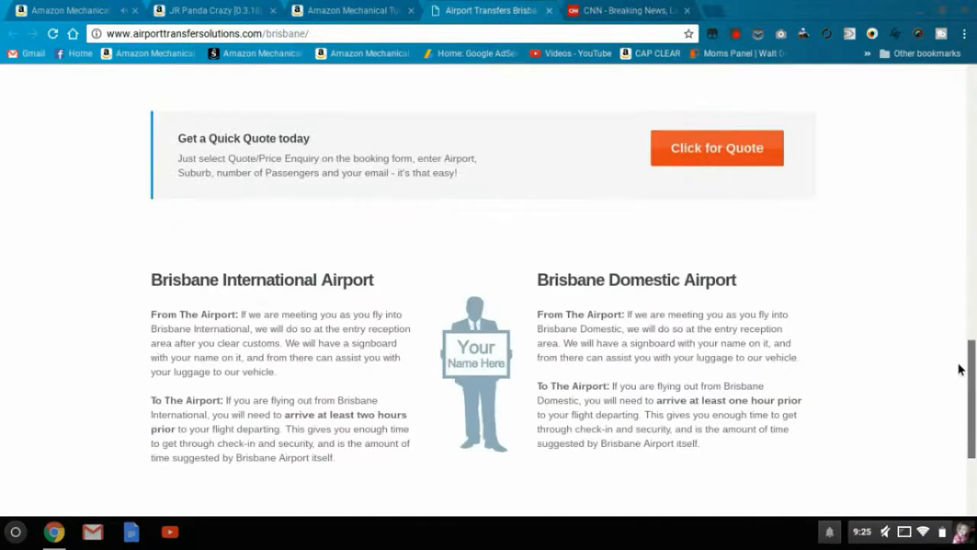
{"action": "scroll", "scroll_direction": "up", "scroll_amount": 3}
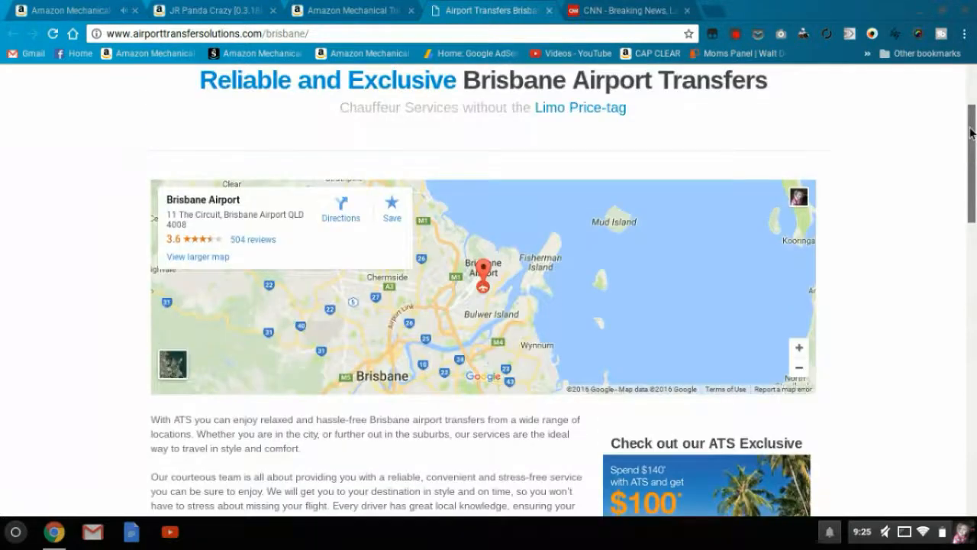
{"action": "scroll", "scroll_direction": "down", "scroll_amount": 3}
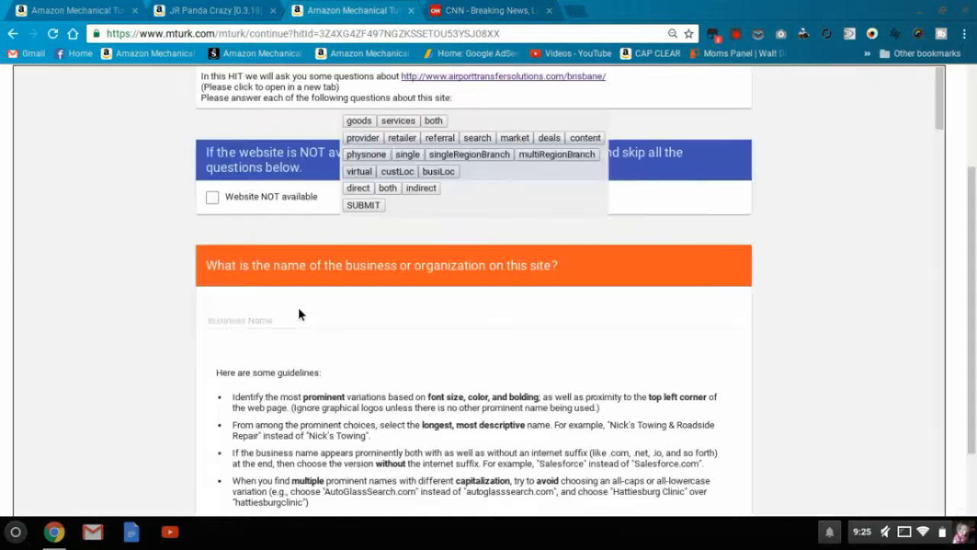
- Enter 'Airport Transfer Solutions PTY LTD', tag a category and the direct/indirect selling choice
{"action": "type", "text": "Airport Transfer Solutions PTY LTD"}
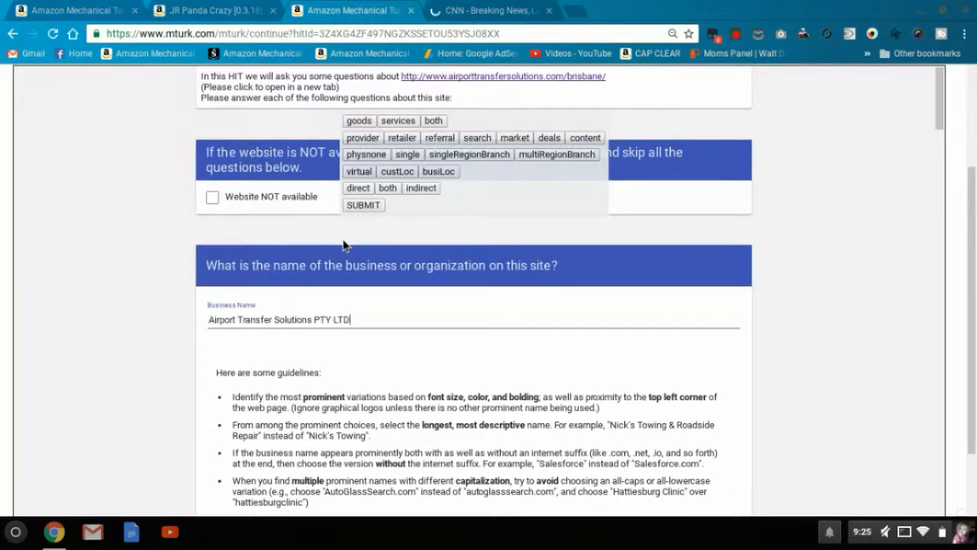
{"action": "left_click", "coordinate": [397, 119]}
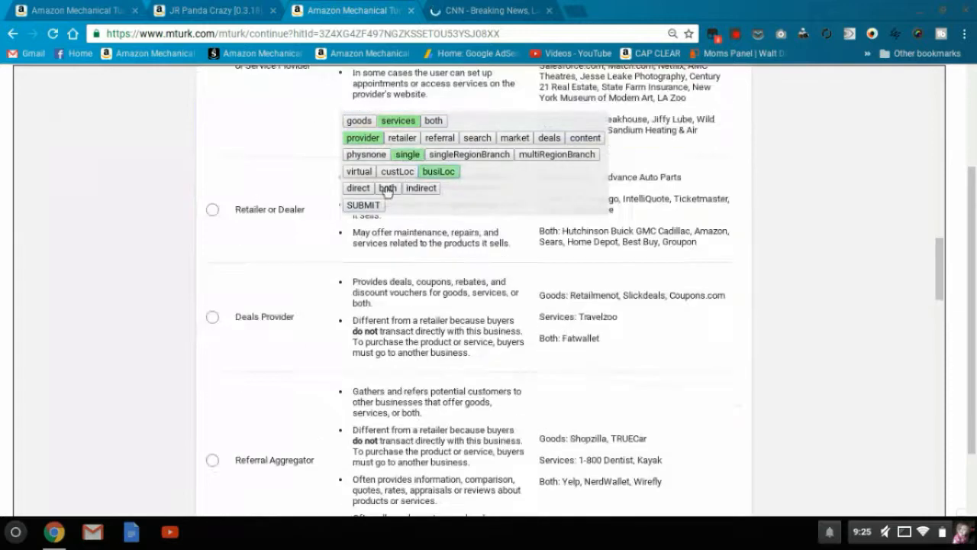
{"action": "left_click", "coordinate": [364, 204]}
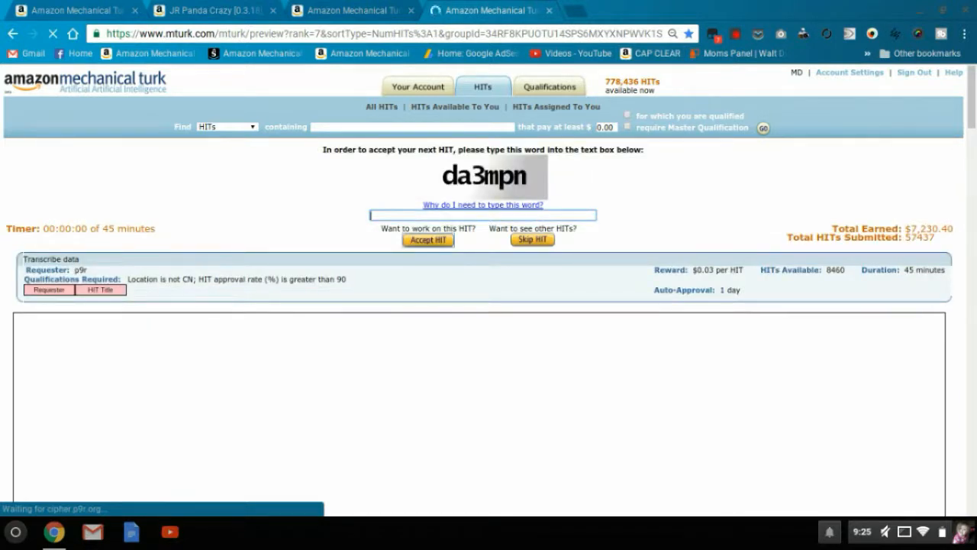
- Enter CAPTCHA word 'da3', accept the transcription HIT, then return it
{"action": "type", "text": "da3mpn"}
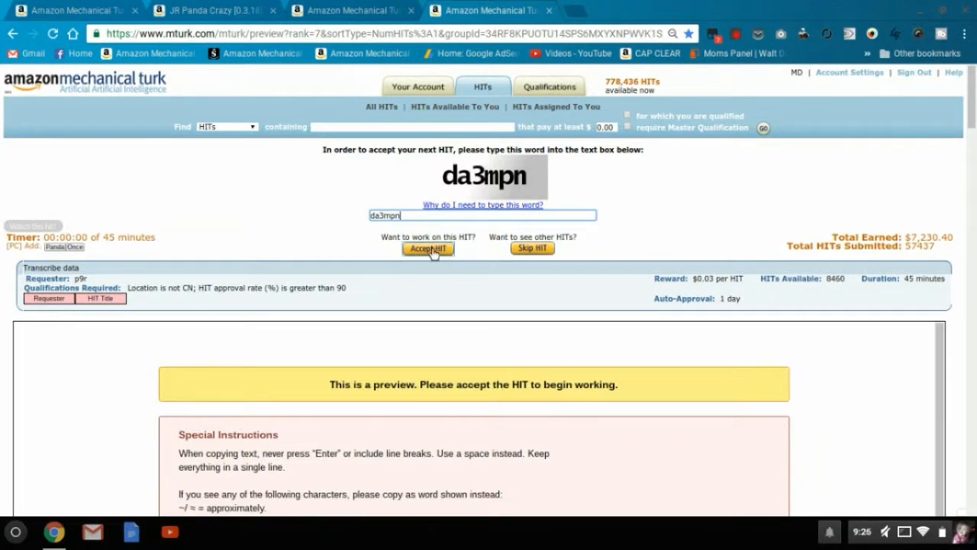
{"action": "left_click", "coordinate": [428, 249]}
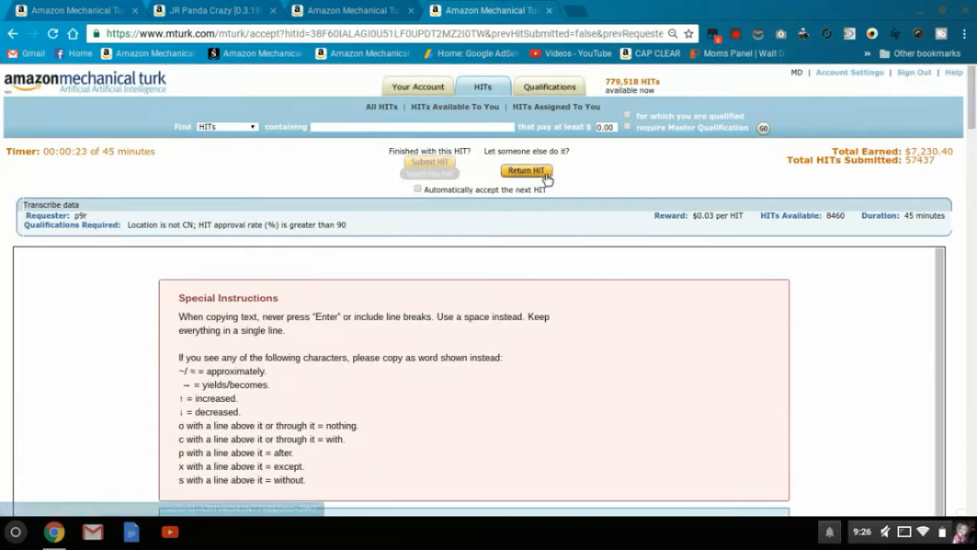
{"action": "left_click", "coordinate": [525, 171]}
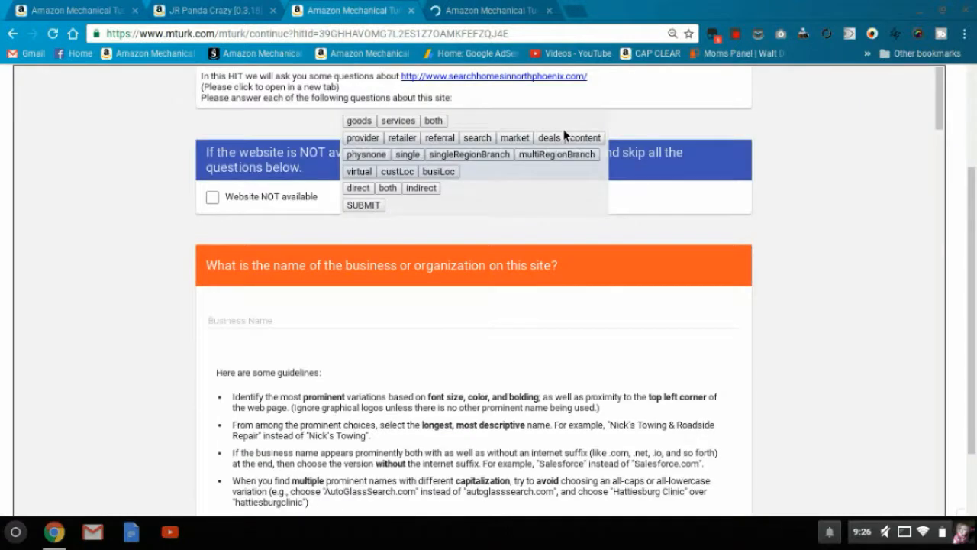
- Visit the North Phoenix homes site, enter 'Conway Real Estate' as Business Name and mark services
{"action": "left_click", "coordinate": [495, 76]}
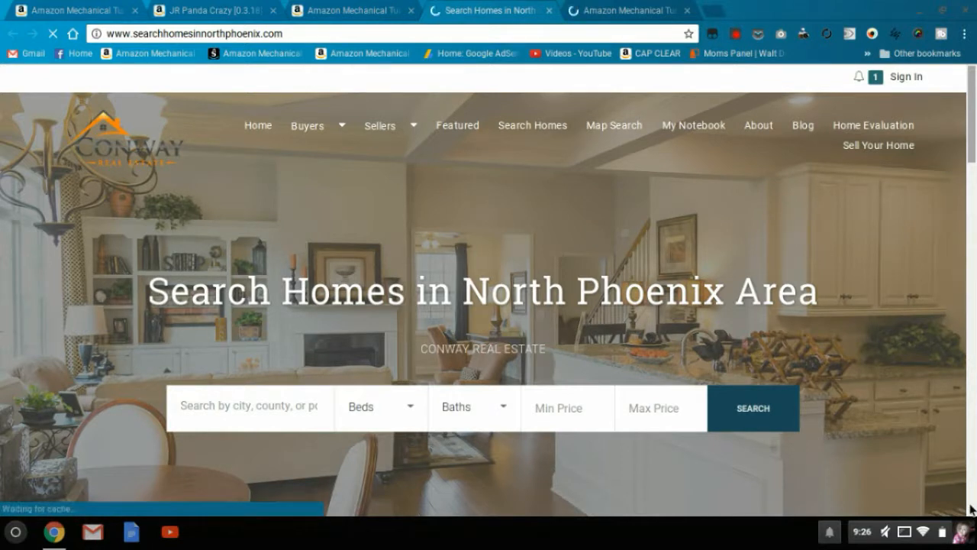
{"action": "scroll", "scroll_direction": "down", "scroll_amount": 3}
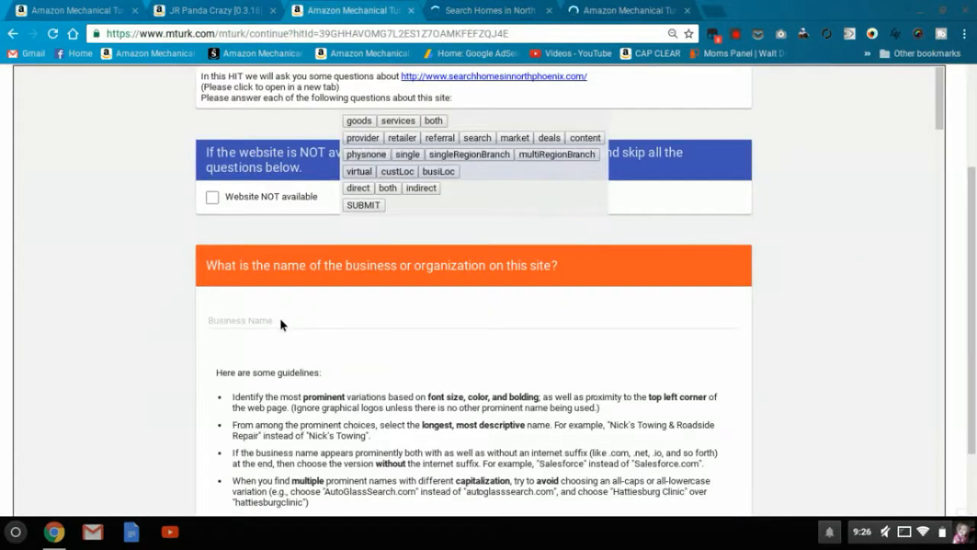
{"action": "type", "text": "Conway Real Estate"}
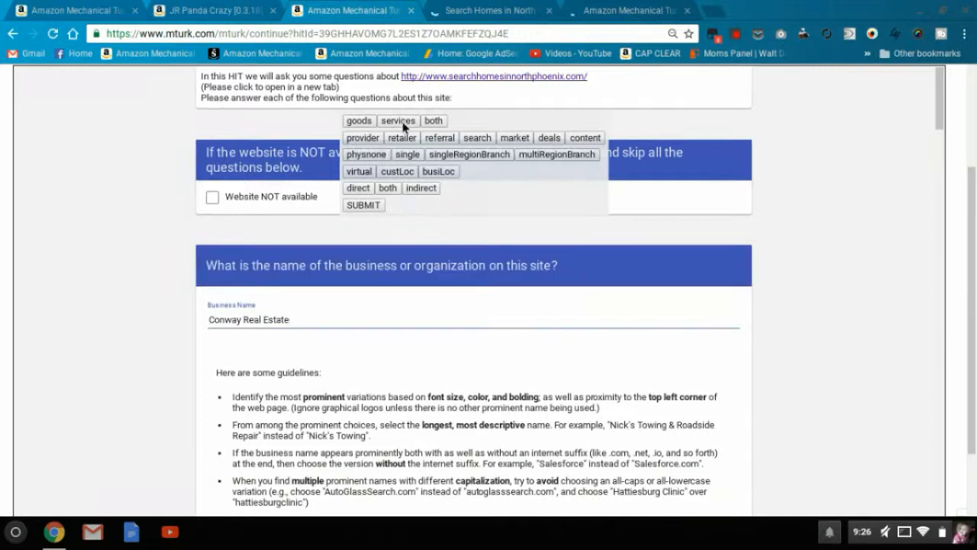
{"action": "left_click", "coordinate": [397, 121]}
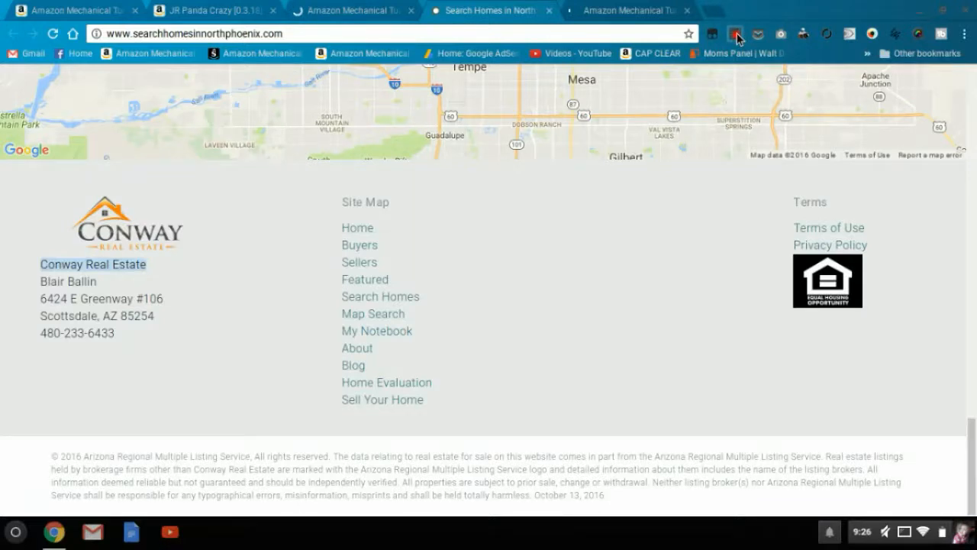
- End the Screencastify desktop recording from the extension controls
{"action": "left_click", "coordinate": [736, 34]}
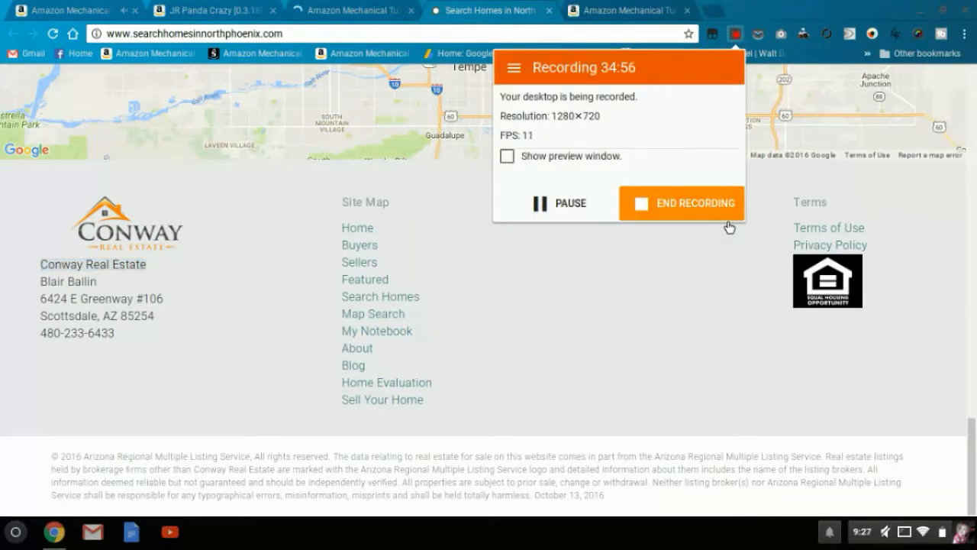
{"action": "left_click", "coordinate": [680, 203]}
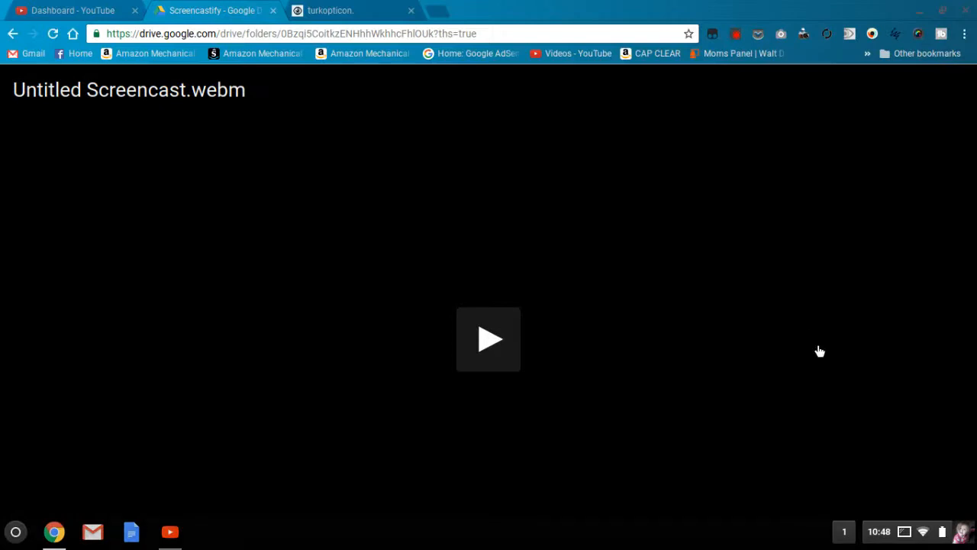